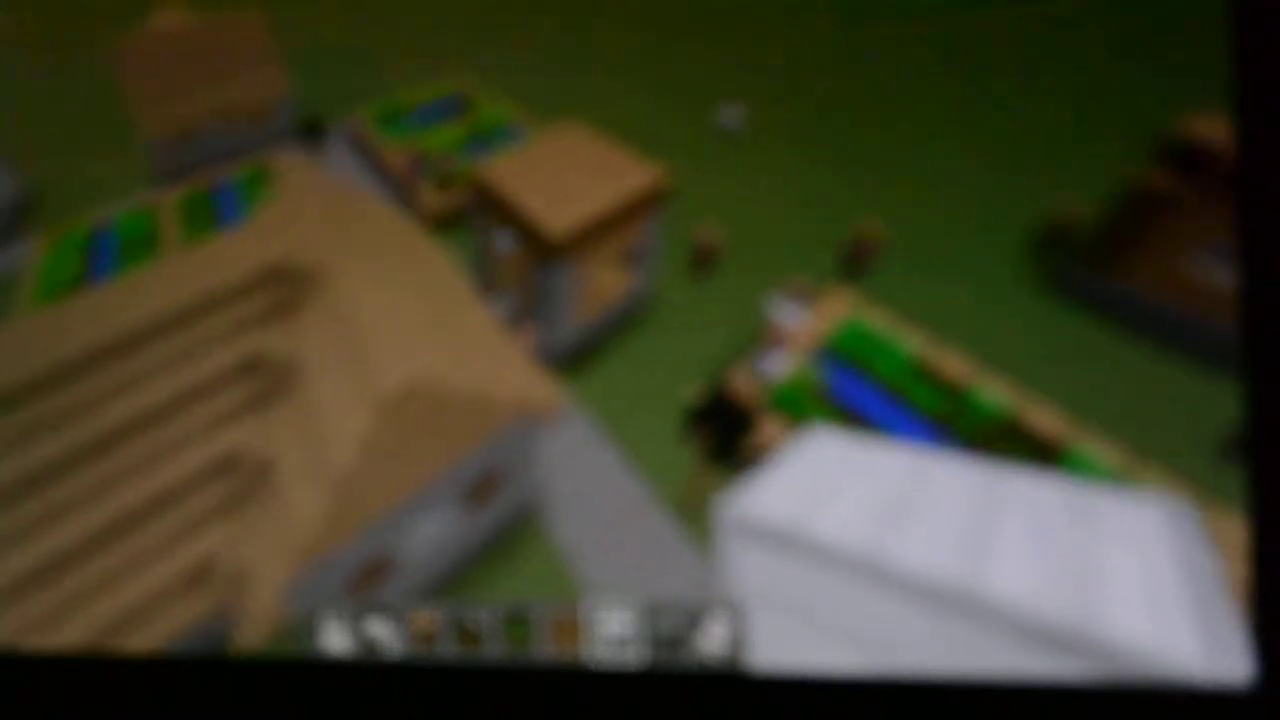
mouse_move(640, 360)
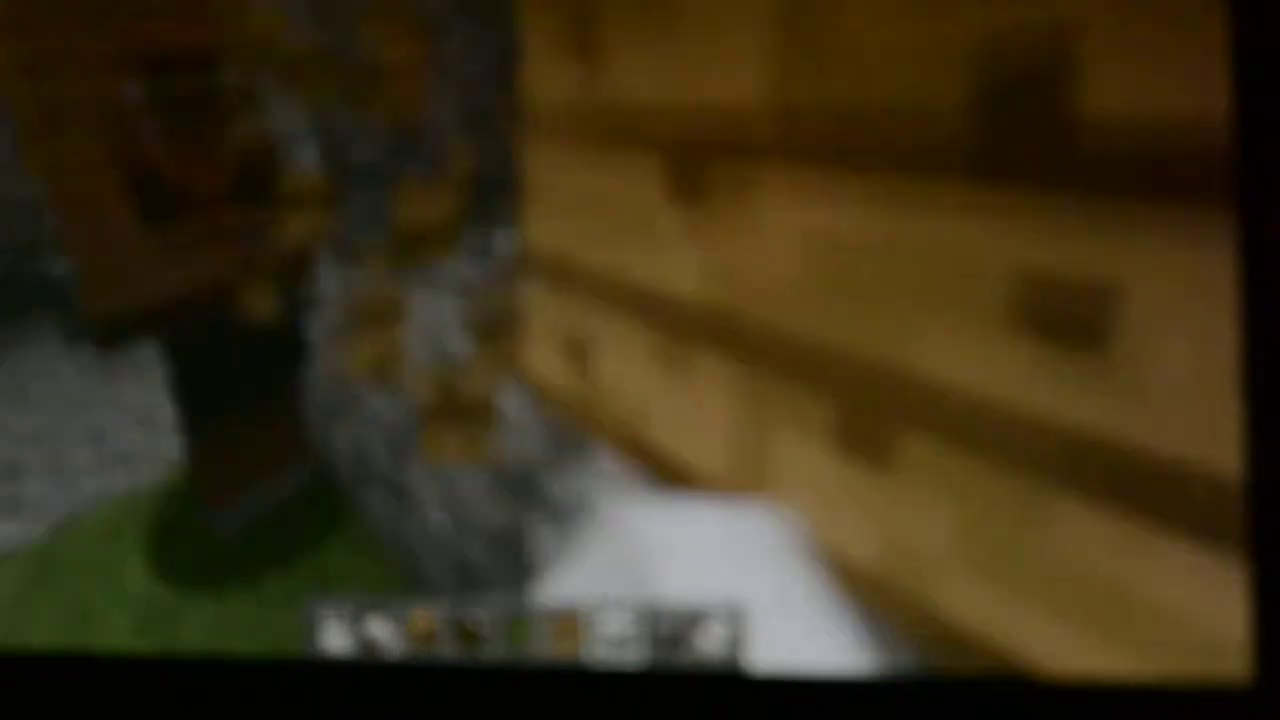
mouse_move(640, 360)
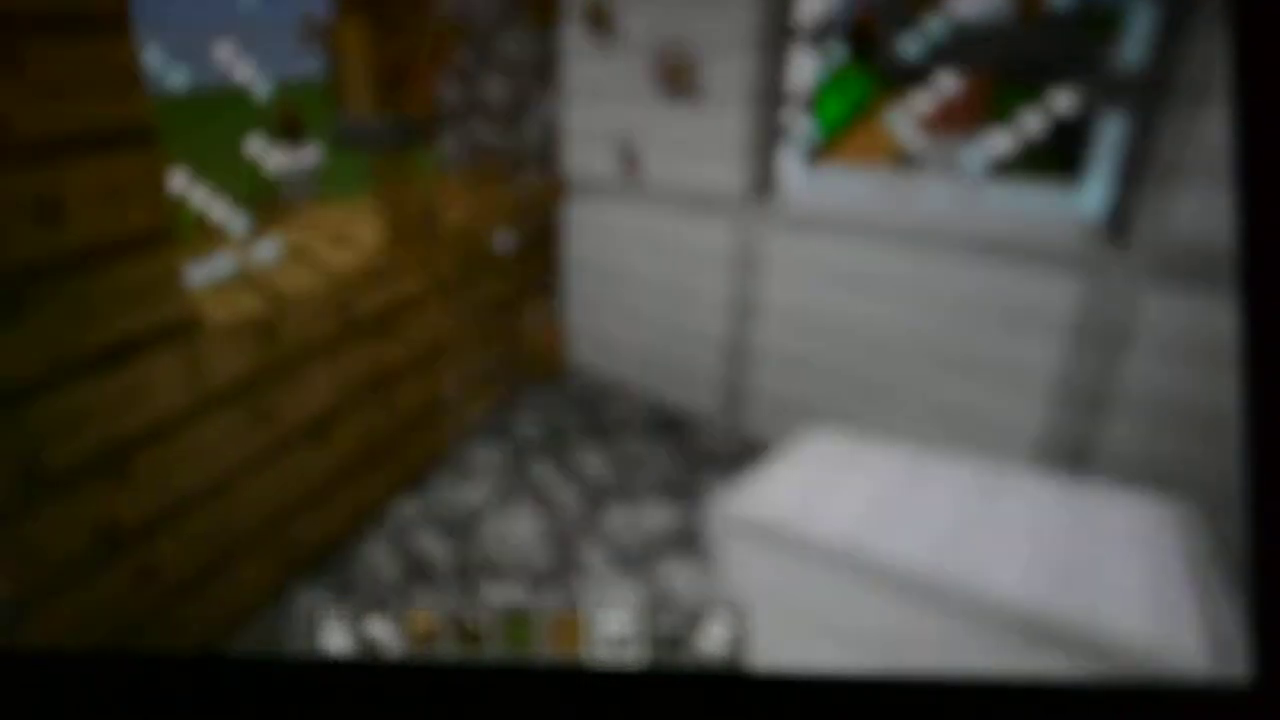
mouse_move(640, 360)
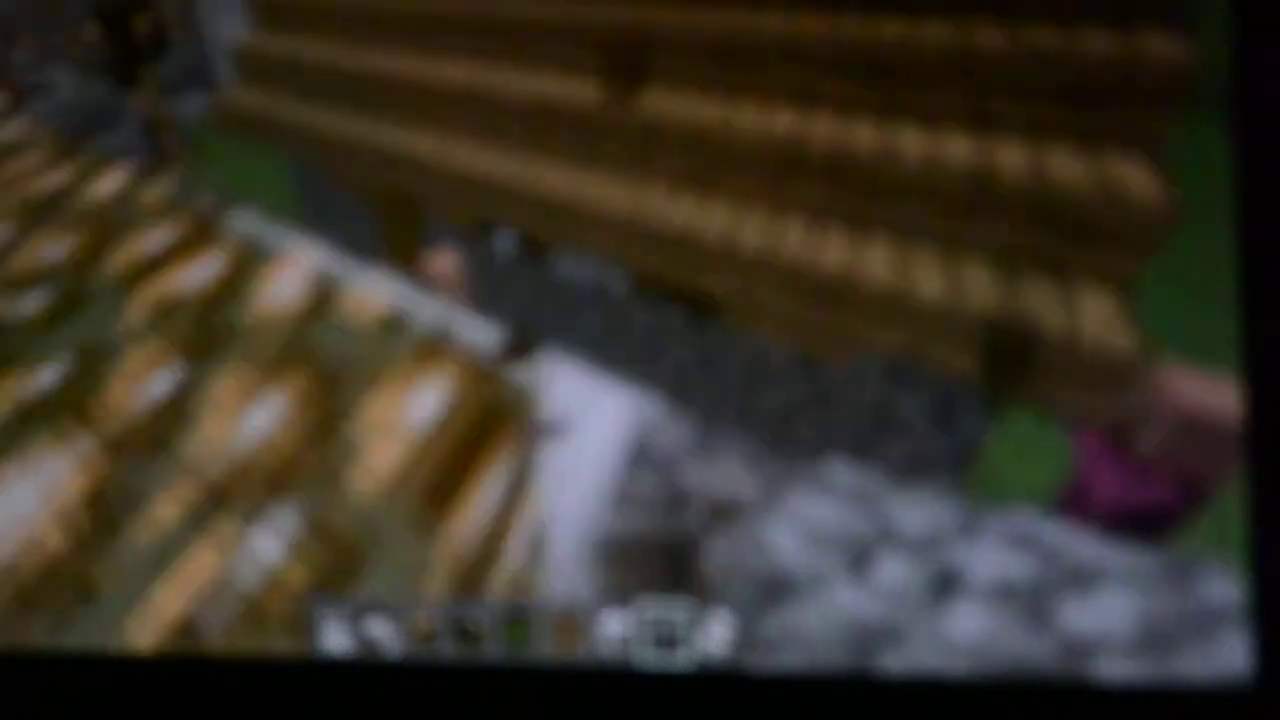
mouse_move(640, 360)
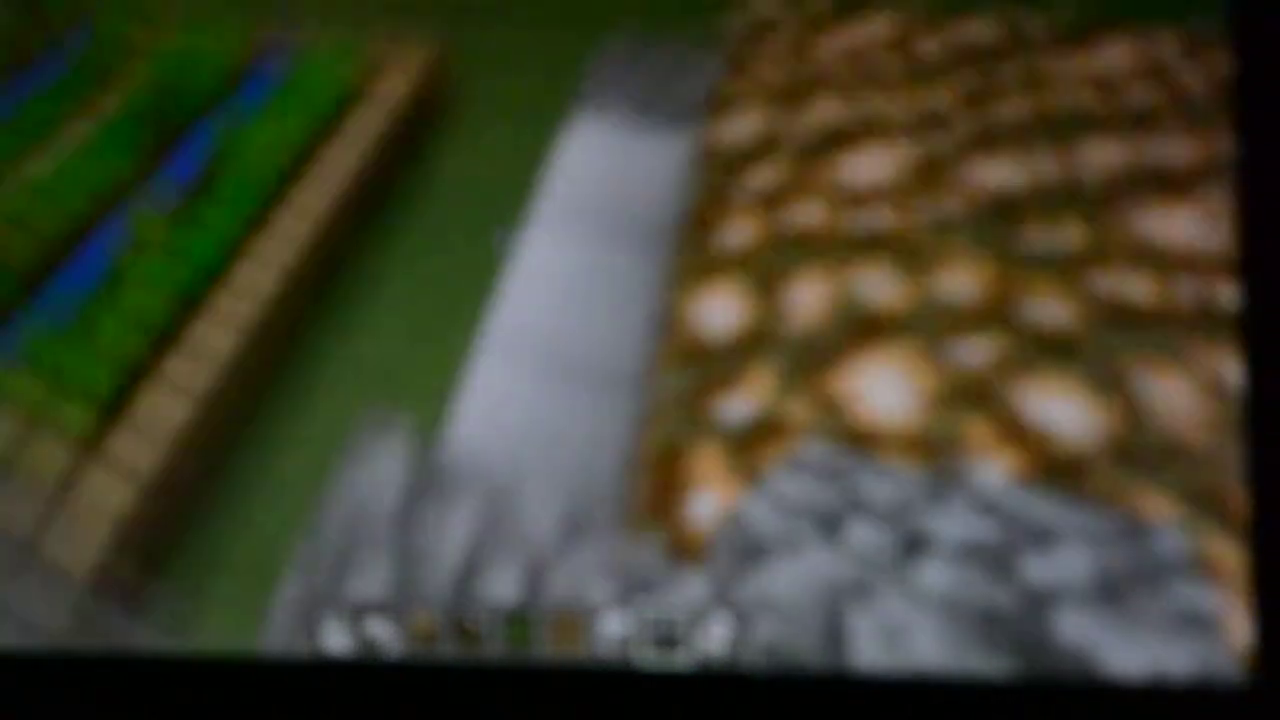
mouse_move(640, 360)
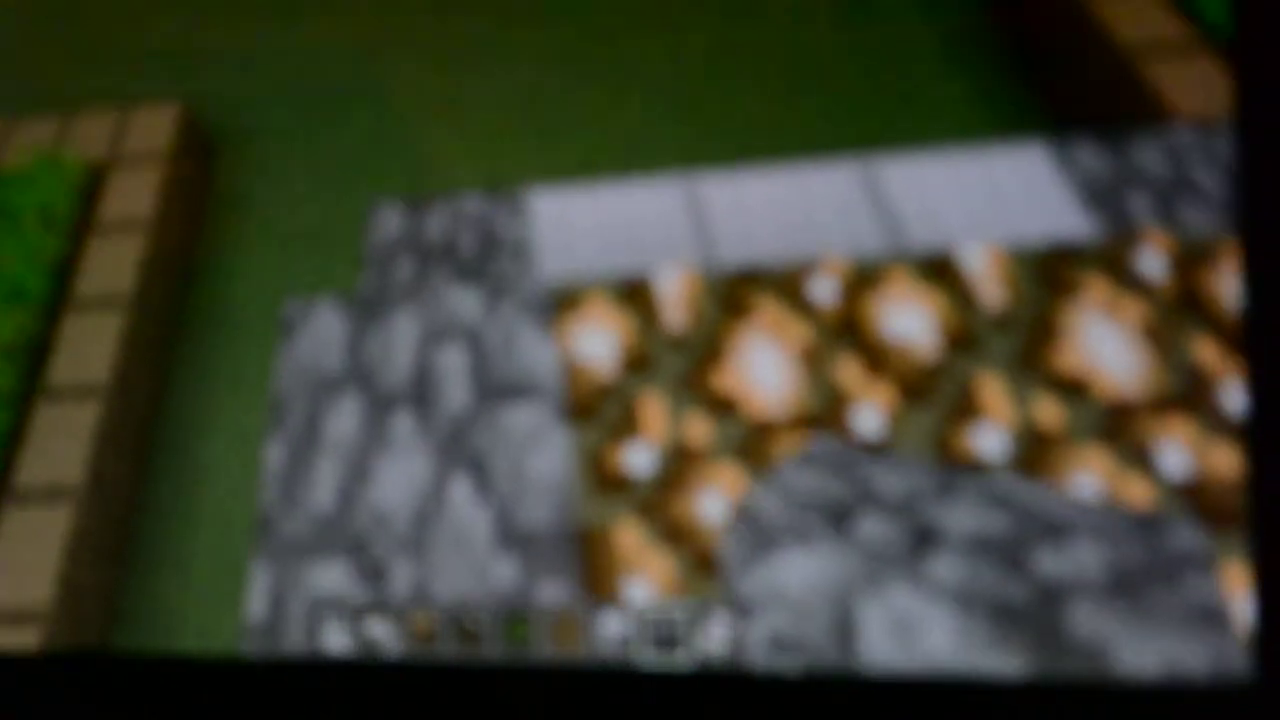